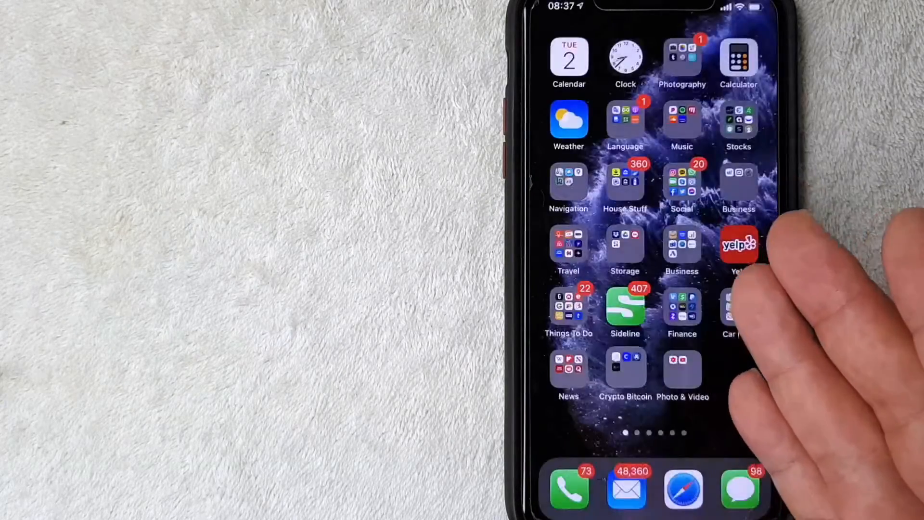
- Open the Crypto Bitcoin folder and launch Gemini to its Market list
left_click(625, 374)
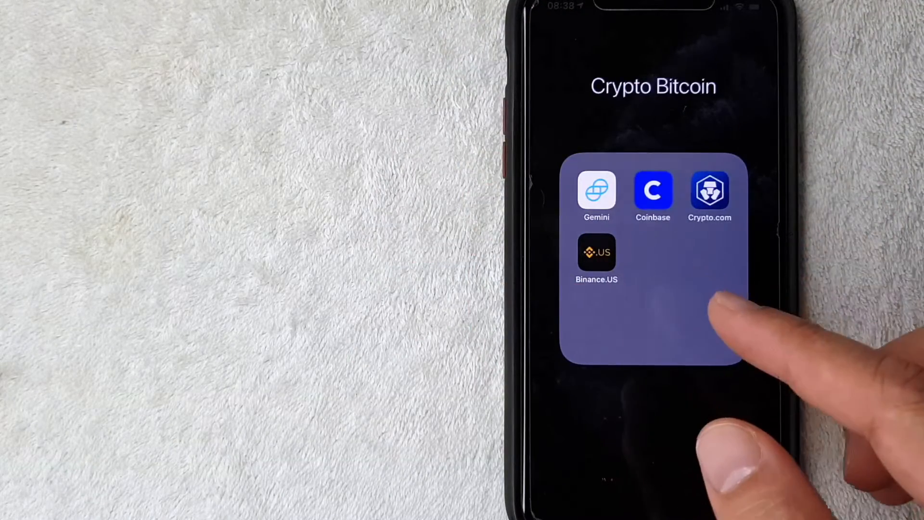
left_click(596, 191)
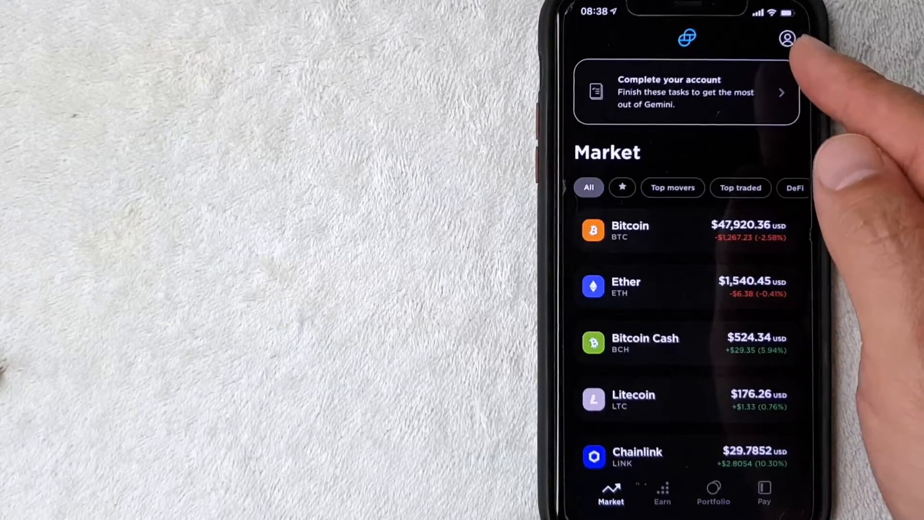
- Go from the profile icon's Account settings to the Payment methods page
left_click(788, 38)
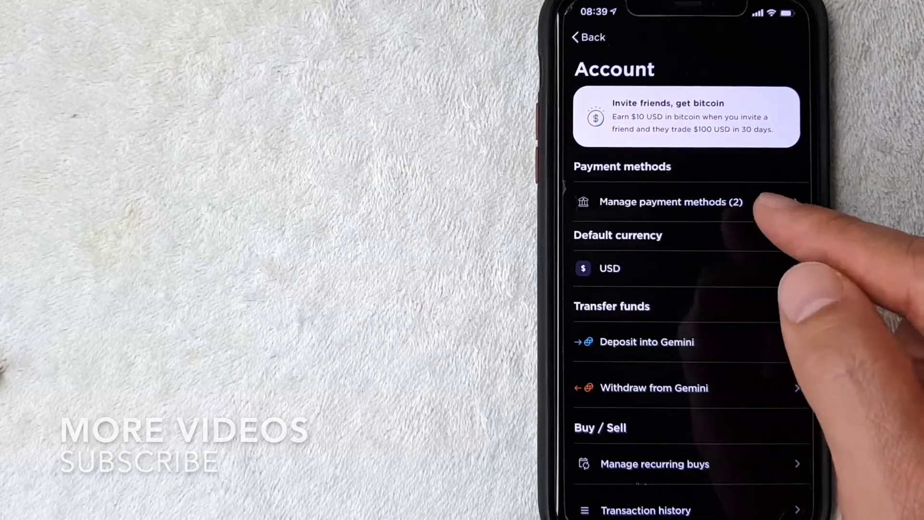
left_click(670, 202)
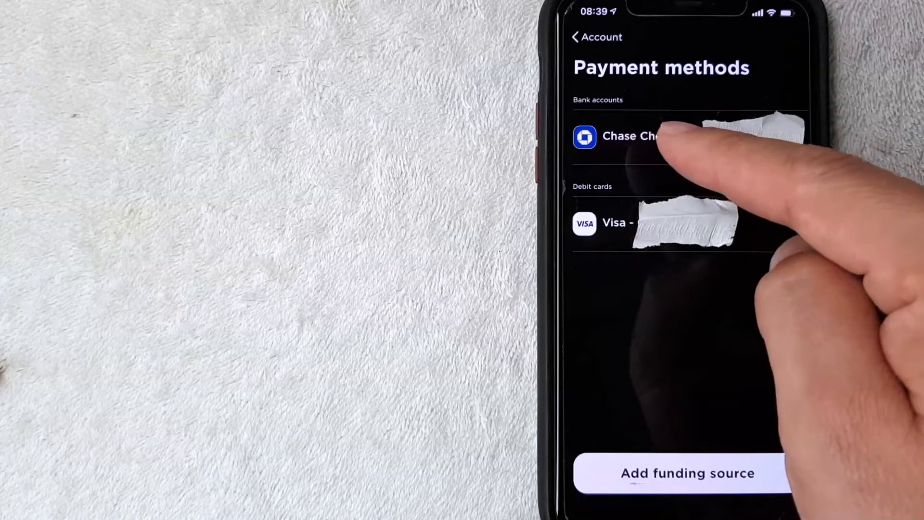
- Open the Chase Checking bank account's detail page
left_click(630, 136)
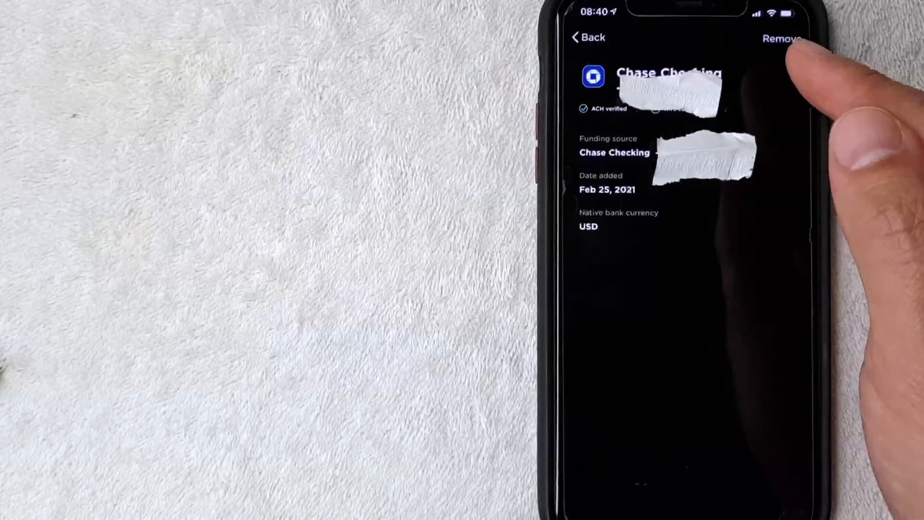
- Remove the Chase Checking account, confirming in the Are you sure? dialog
left_click(782, 39)
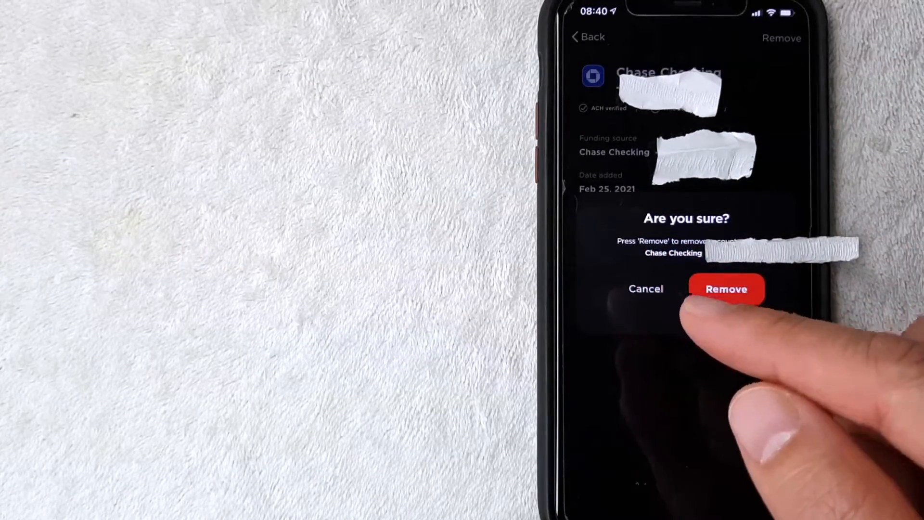
left_click(726, 288)
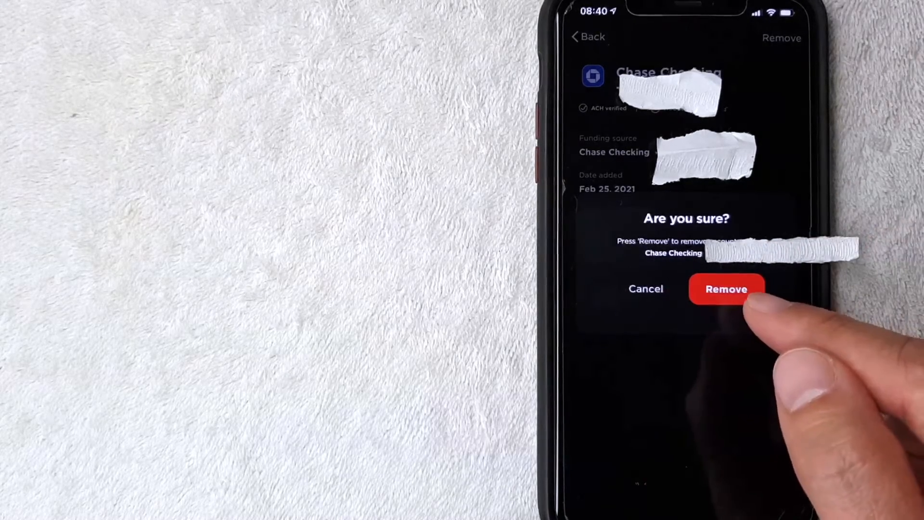
left_click(726, 289)
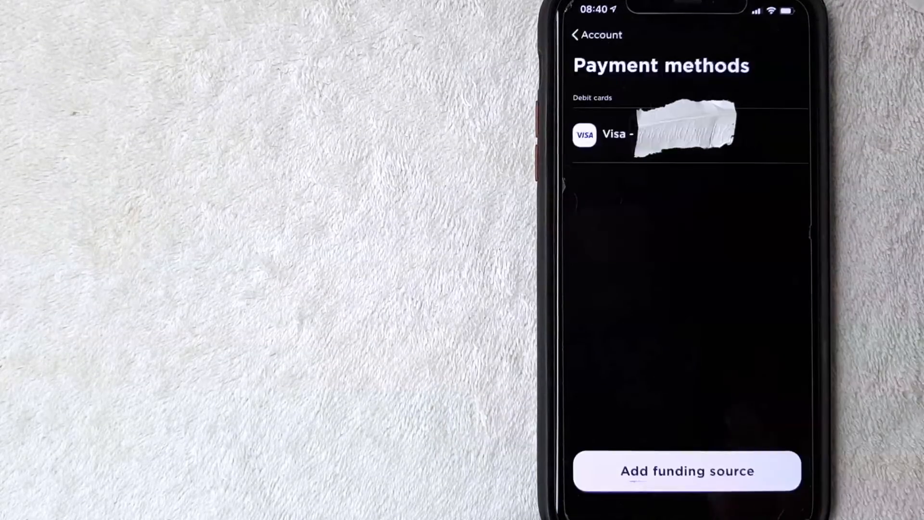